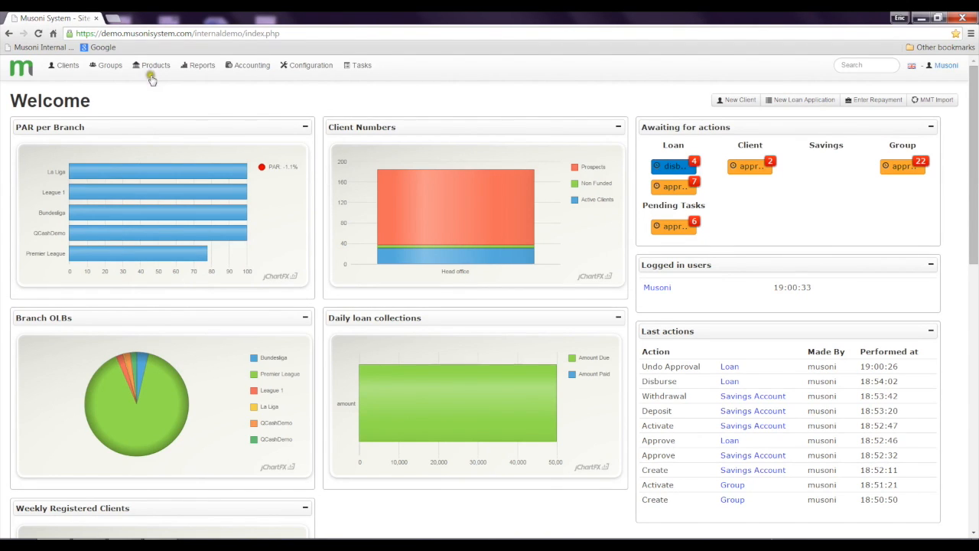
- Go to the Loans list under Products from the dashboard
click(156, 64)
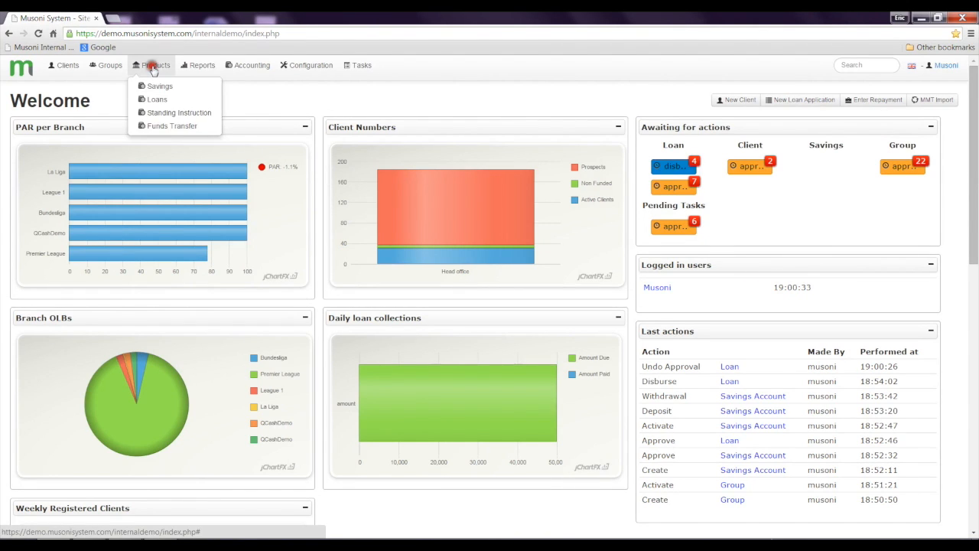
click(156, 100)
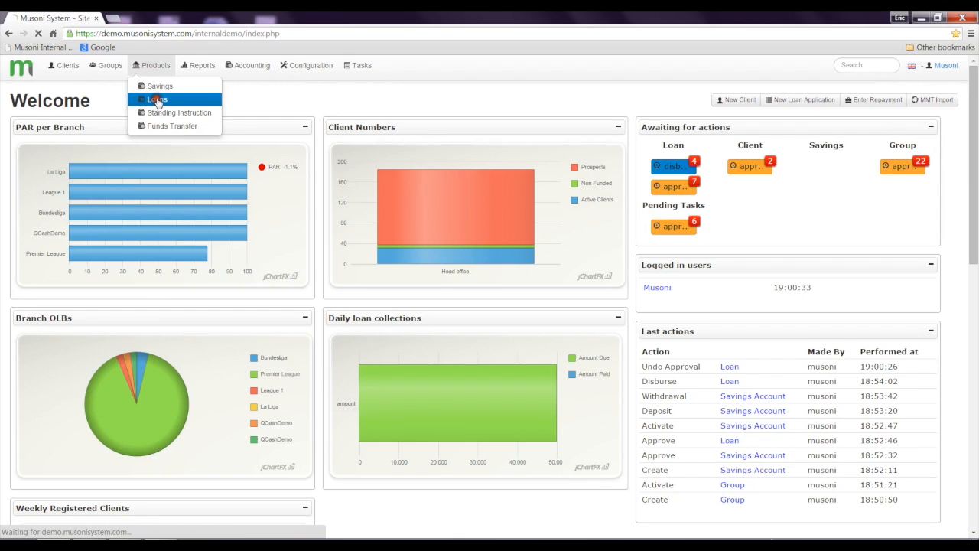
click(159, 99)
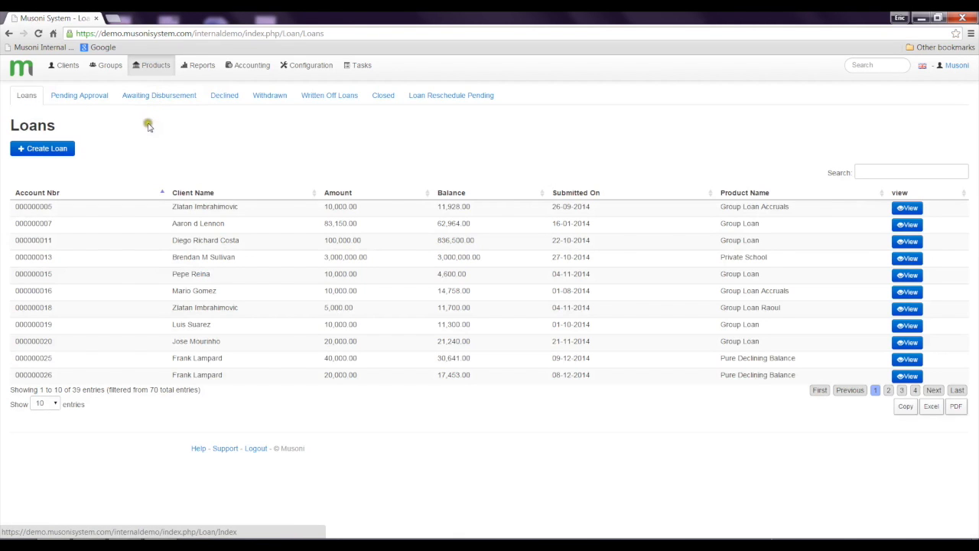
mouse_move(79, 95)
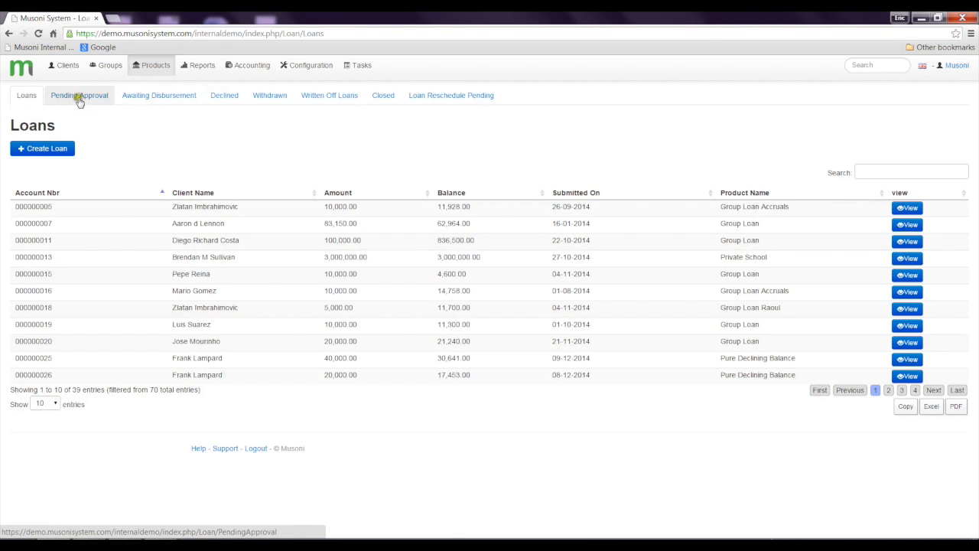
- Show loans Pending Approval and start approving account 000000014
click(80, 95)
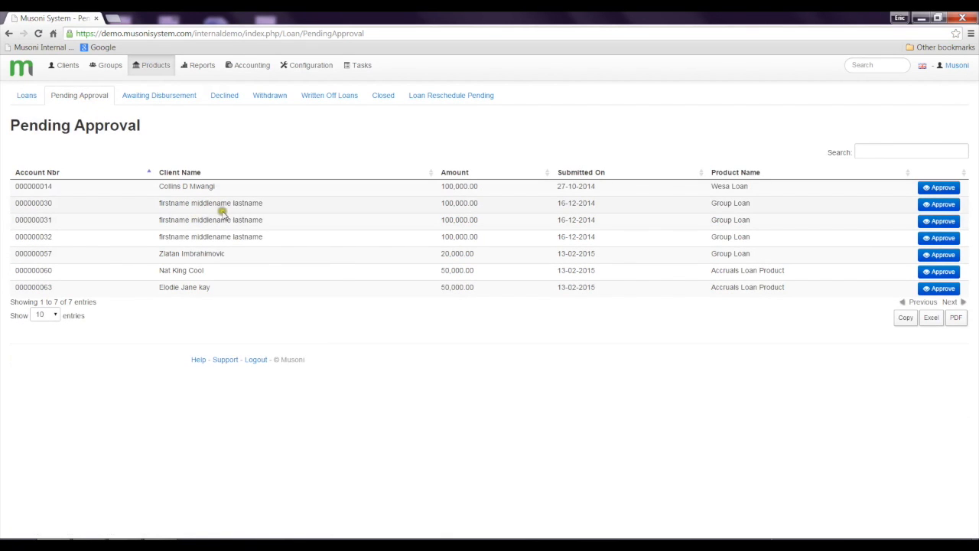
mouse_move(237, 214)
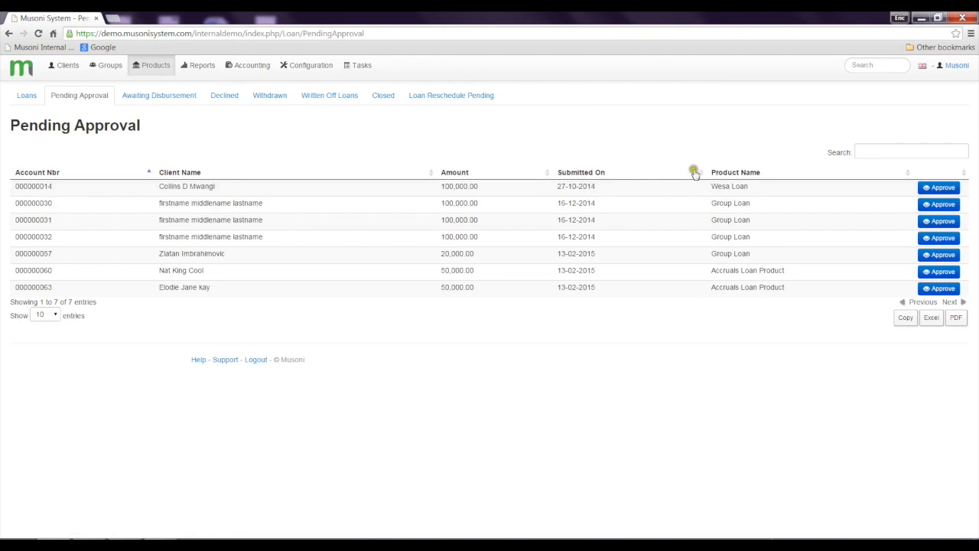
mouse_move(848, 187)
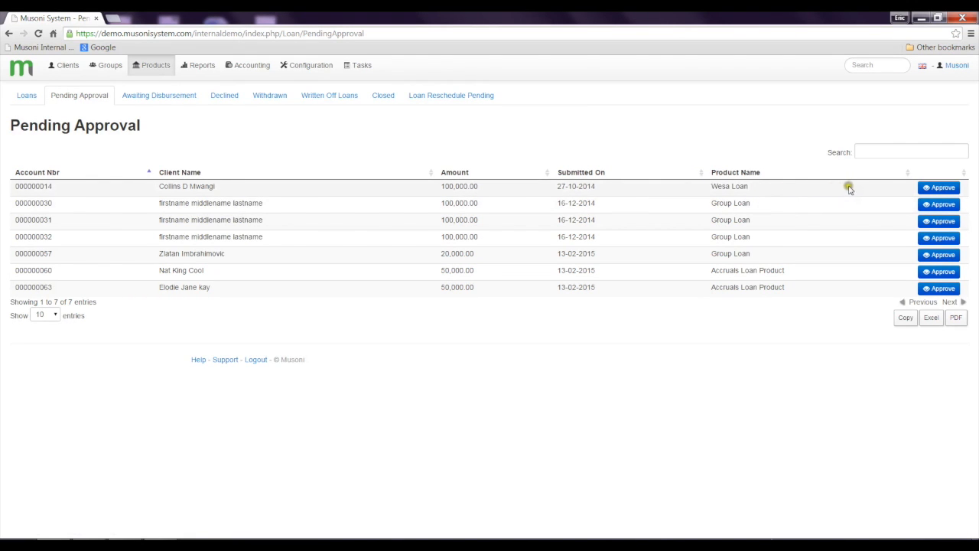
click(939, 187)
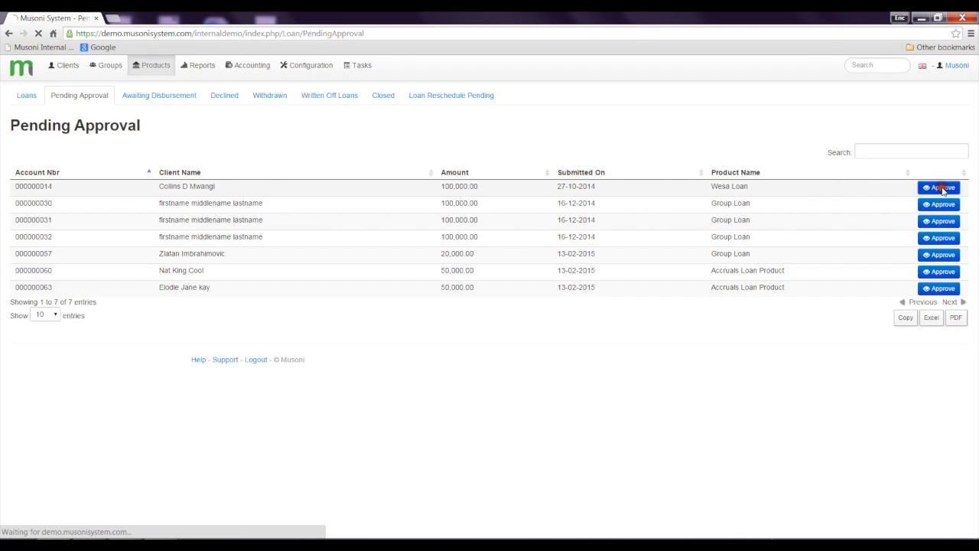
click(939, 188)
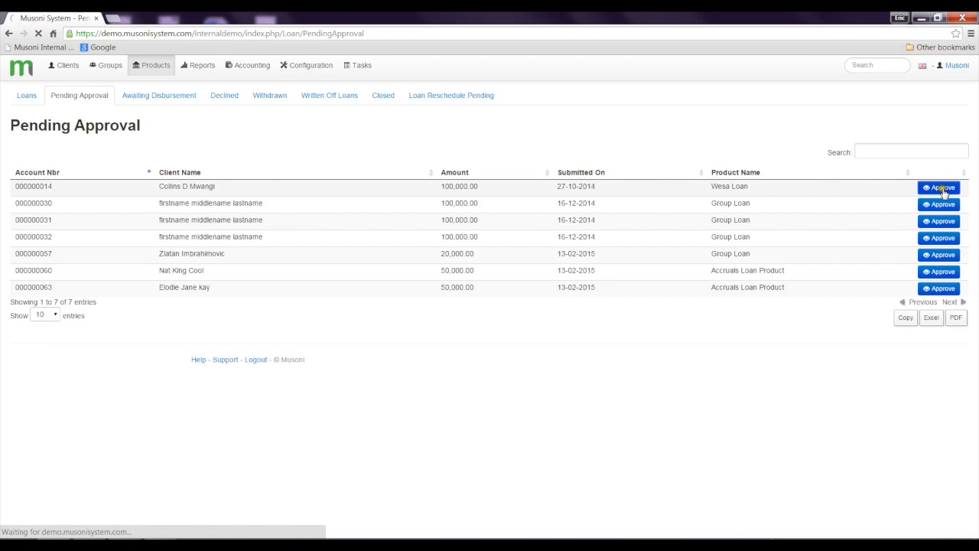
- Expand loan 000000014's client info, group members and loan/savings account history
click(939, 187)
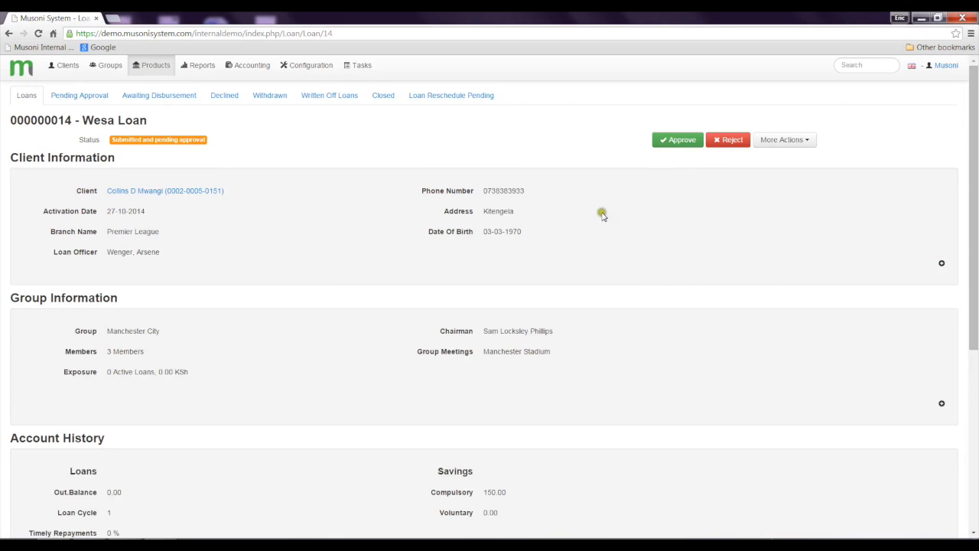
mouse_move(613, 220)
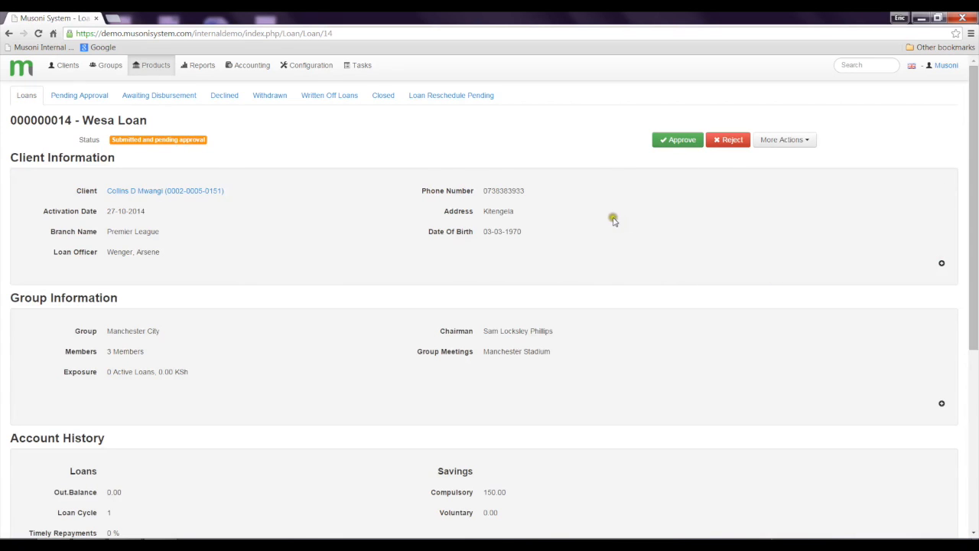
mouse_move(933, 265)
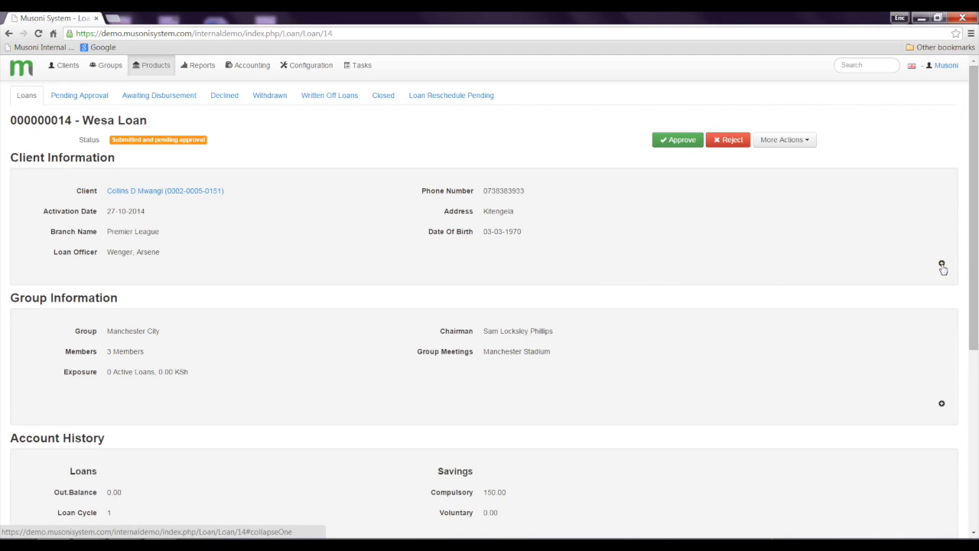
click(943, 265)
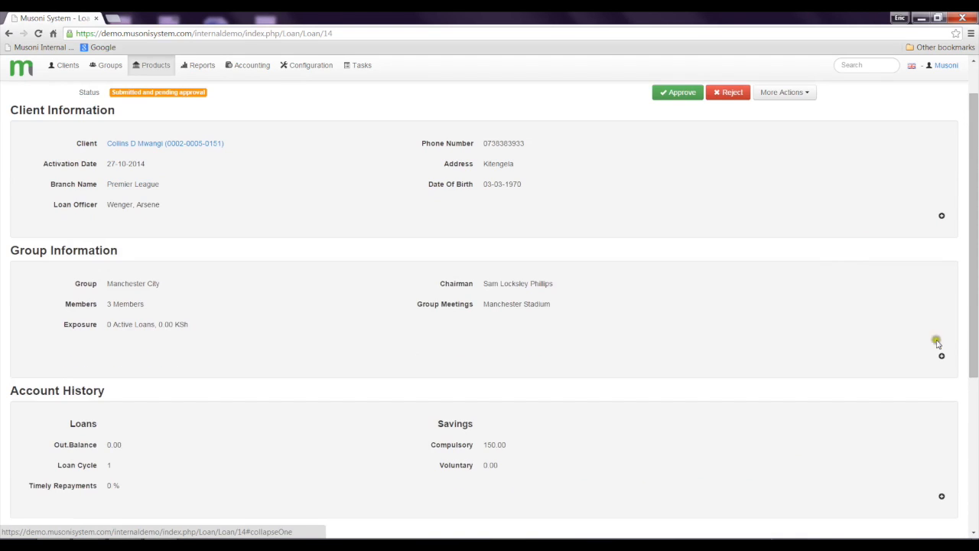
click(940, 356)
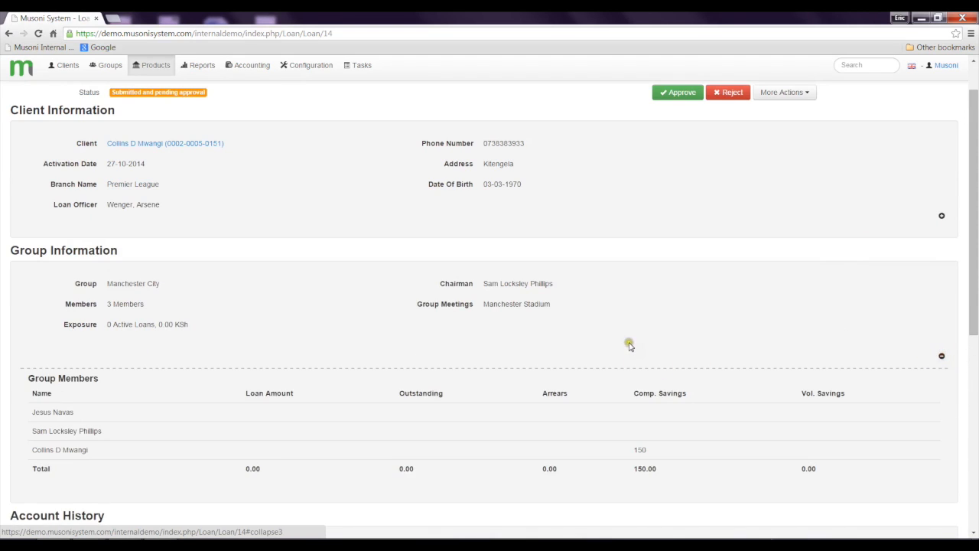
scroll(down, 3)
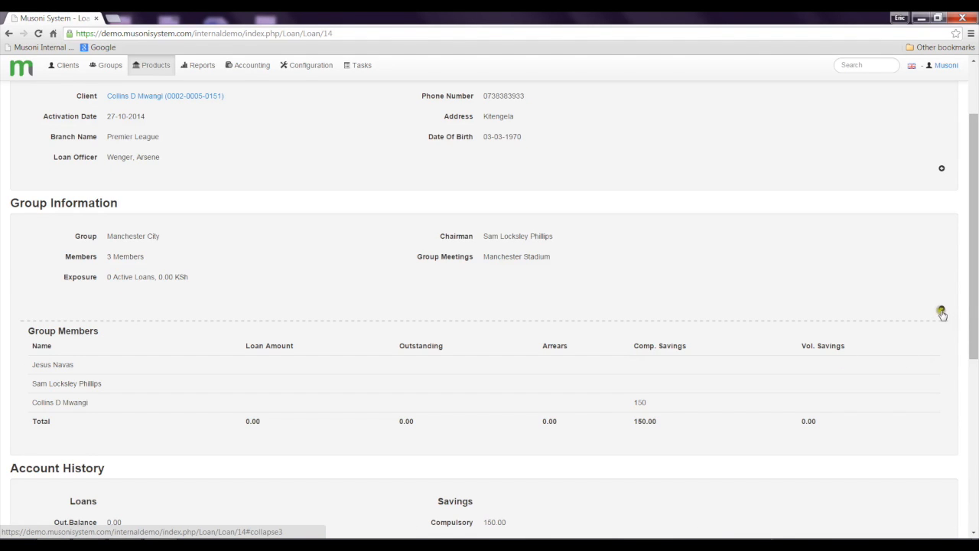
scroll(down, 3)
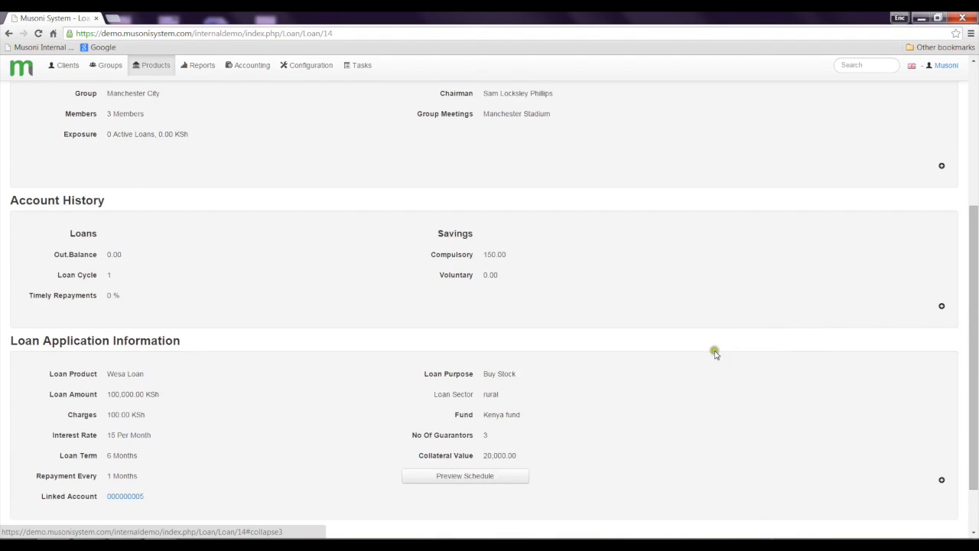
click(942, 306)
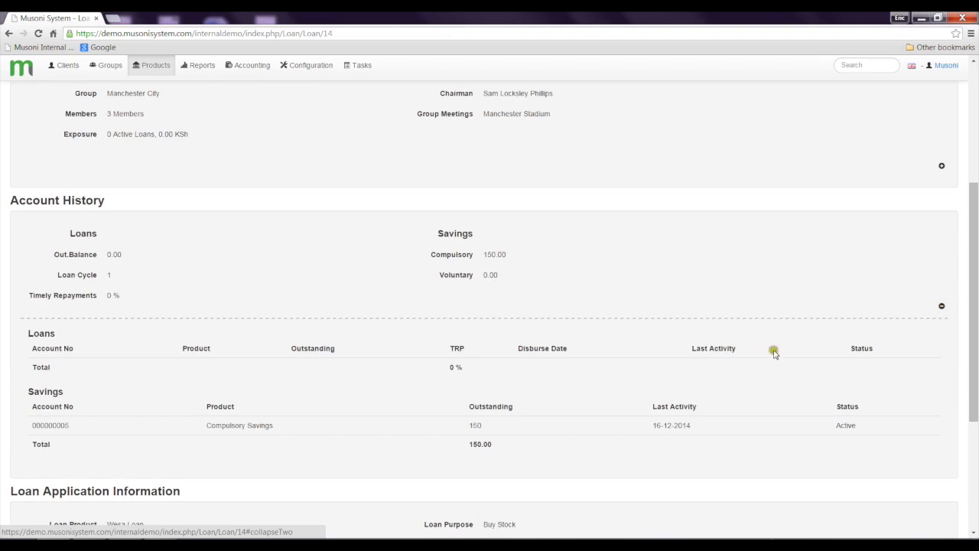
mouse_move(551, 436)
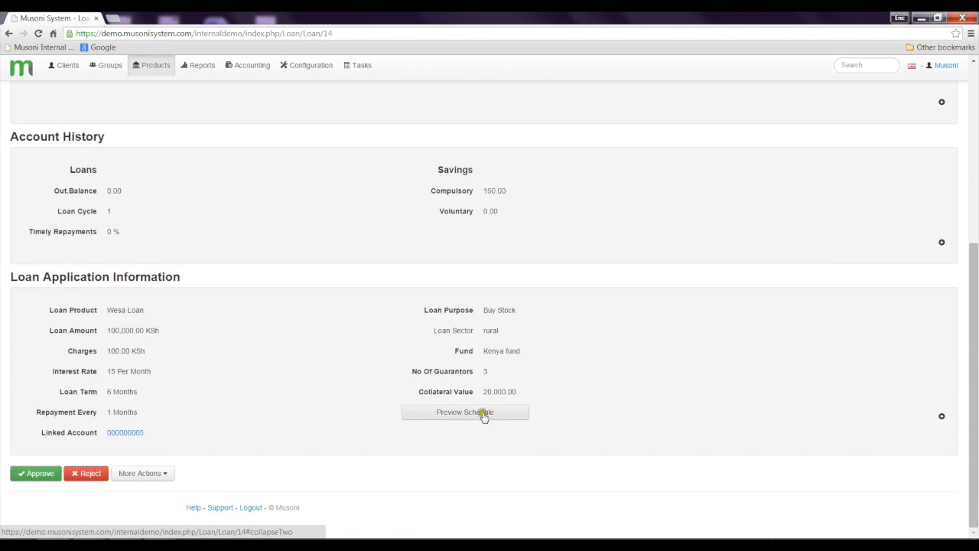
click(465, 413)
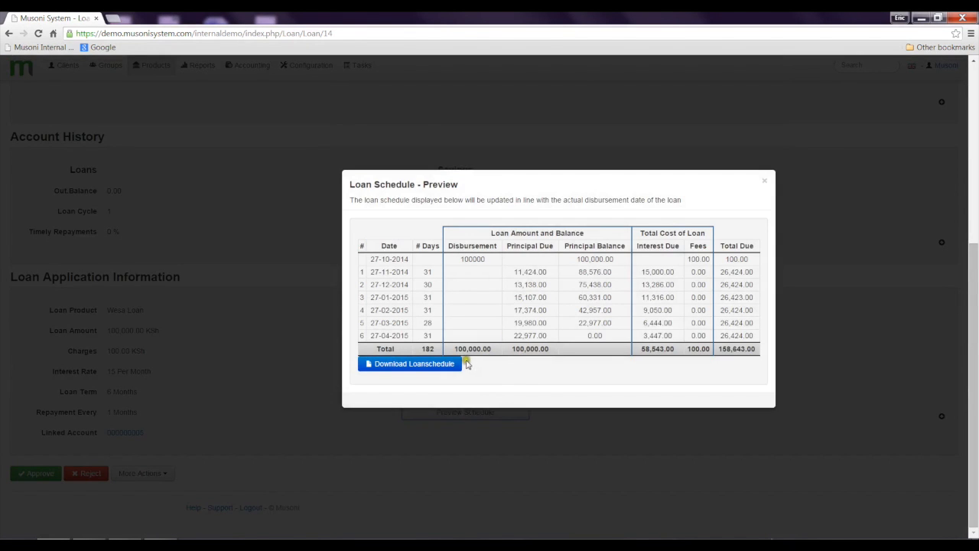
click(764, 180)
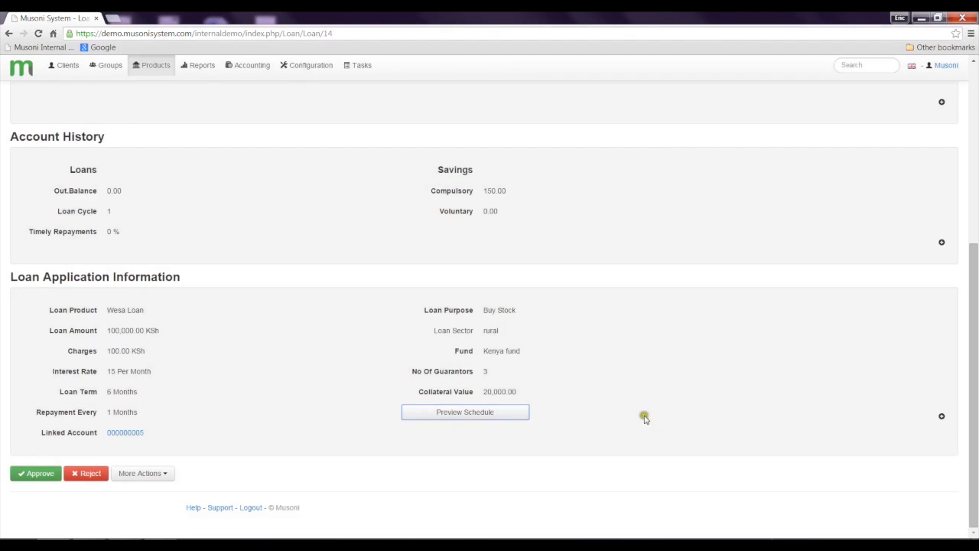
mouse_move(636, 371)
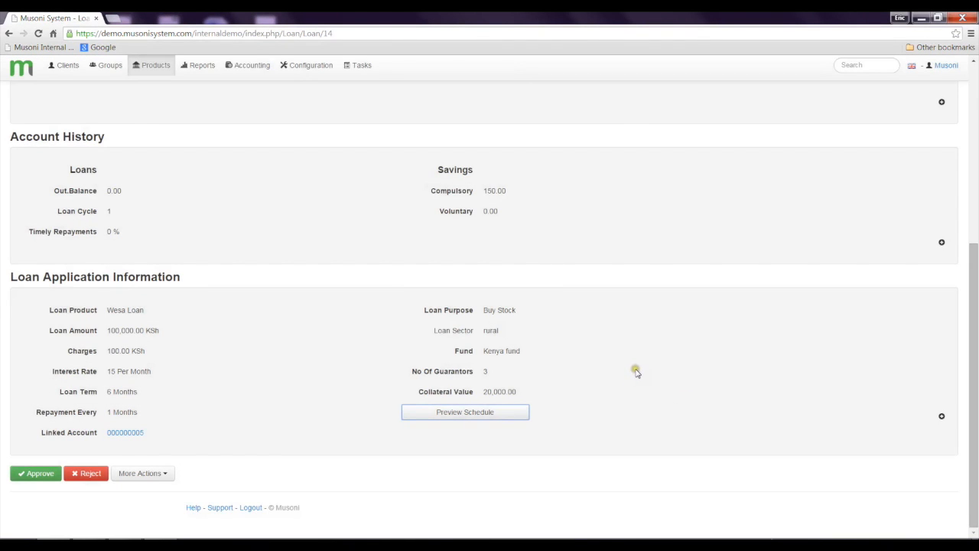
mouse_move(677, 334)
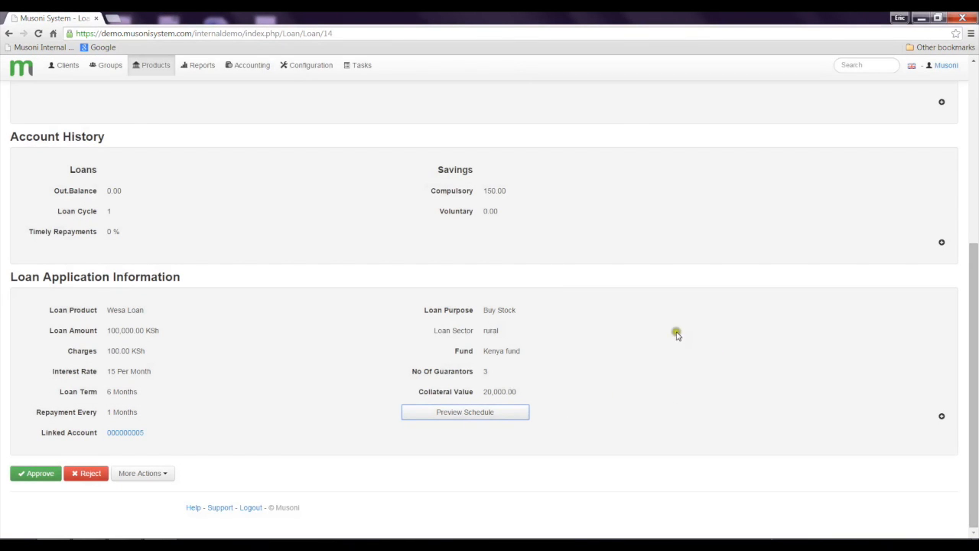
mouse_move(231, 382)
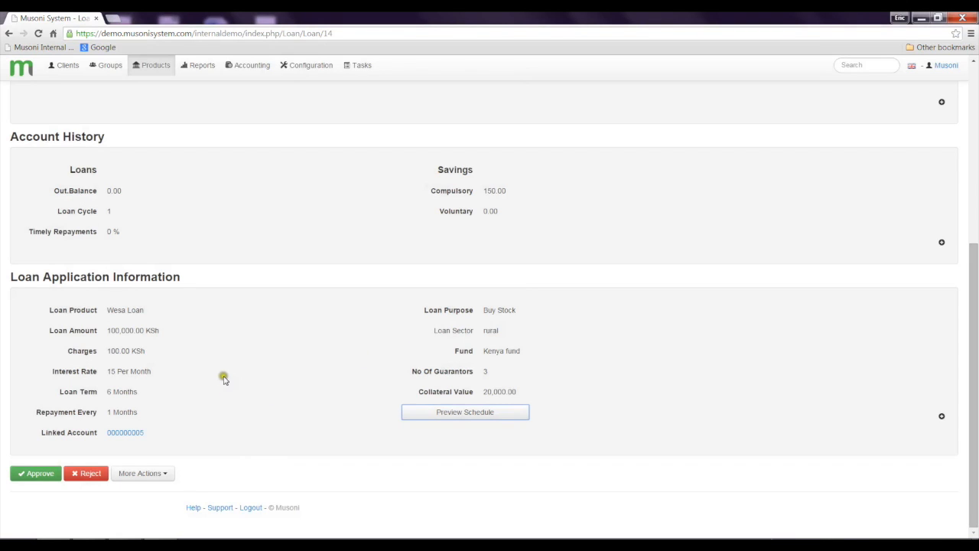
mouse_move(48, 475)
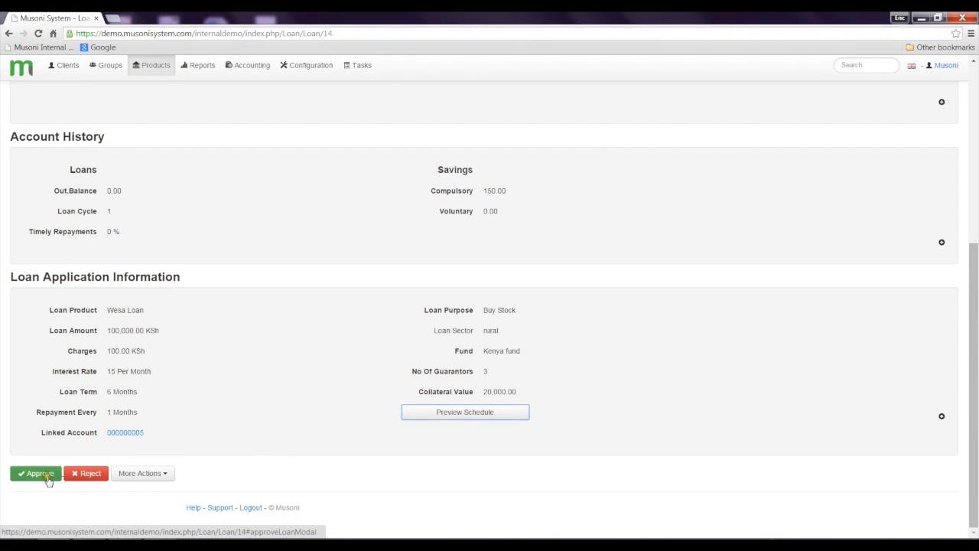
- Submit the Wesa Loan approval dated 27-10-2014 with the note 'credit worthy'
click(37, 474)
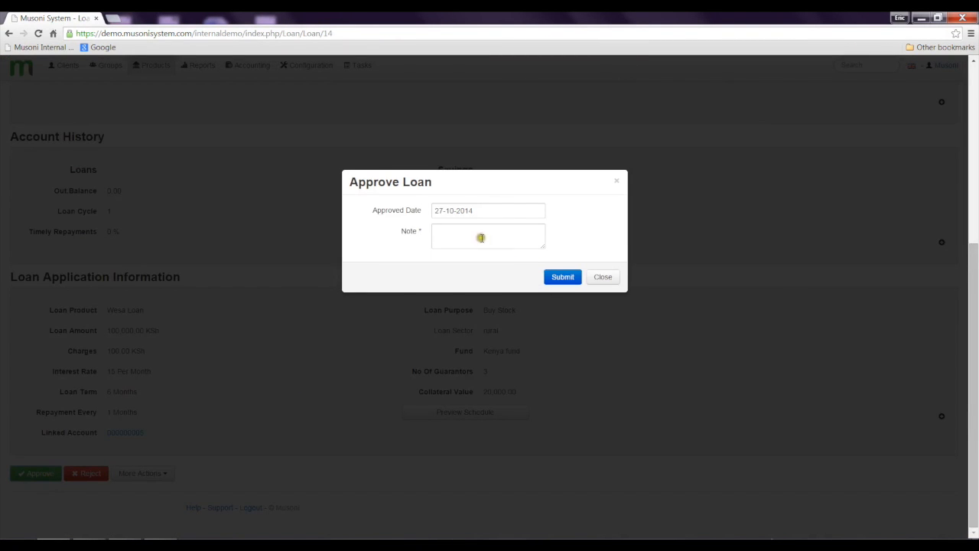
text(credit)
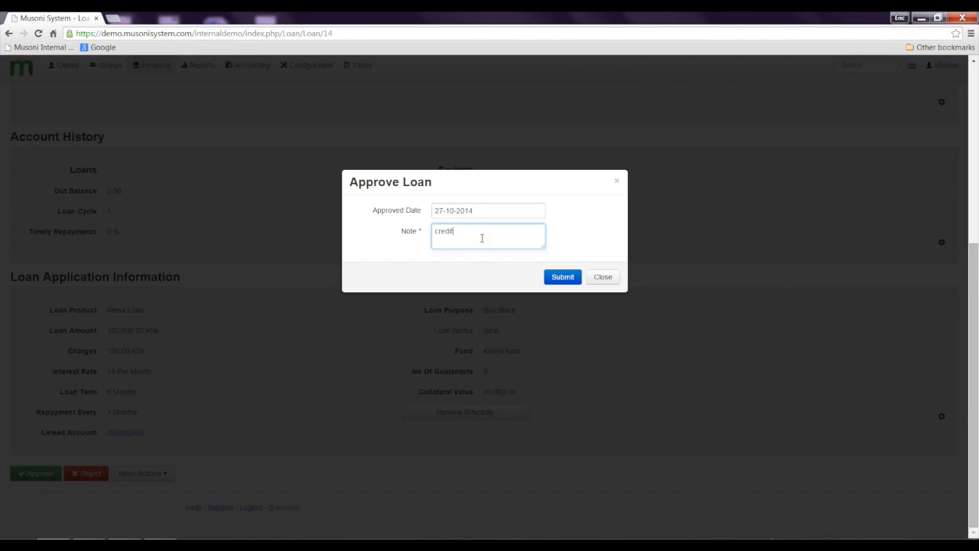
text(worthy)
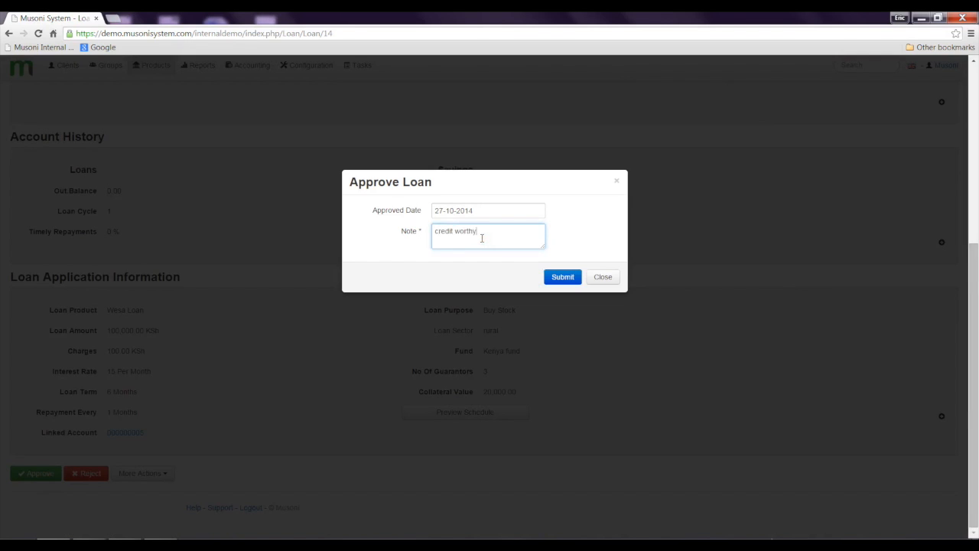
click(564, 277)
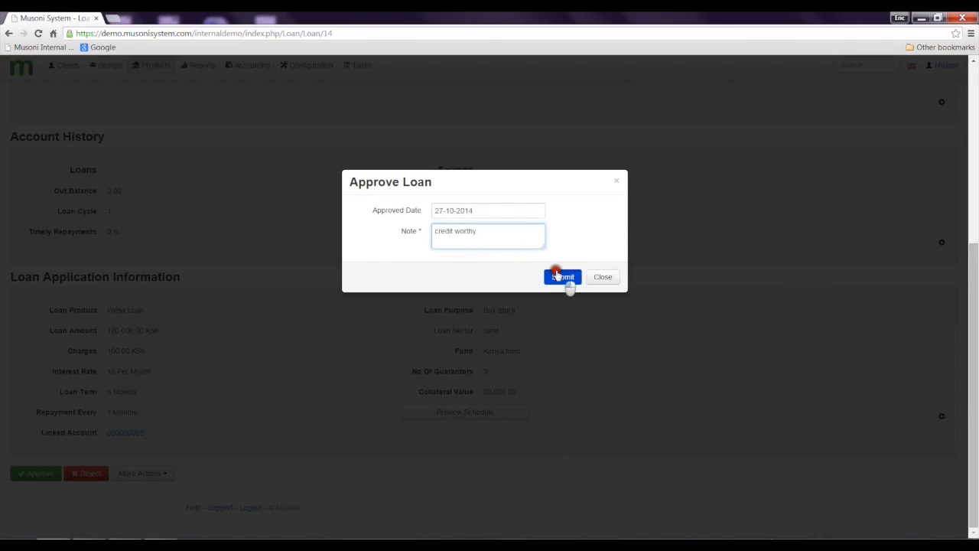
- Return to the Pending Approval list, now showing six remaining loans
click(564, 276)
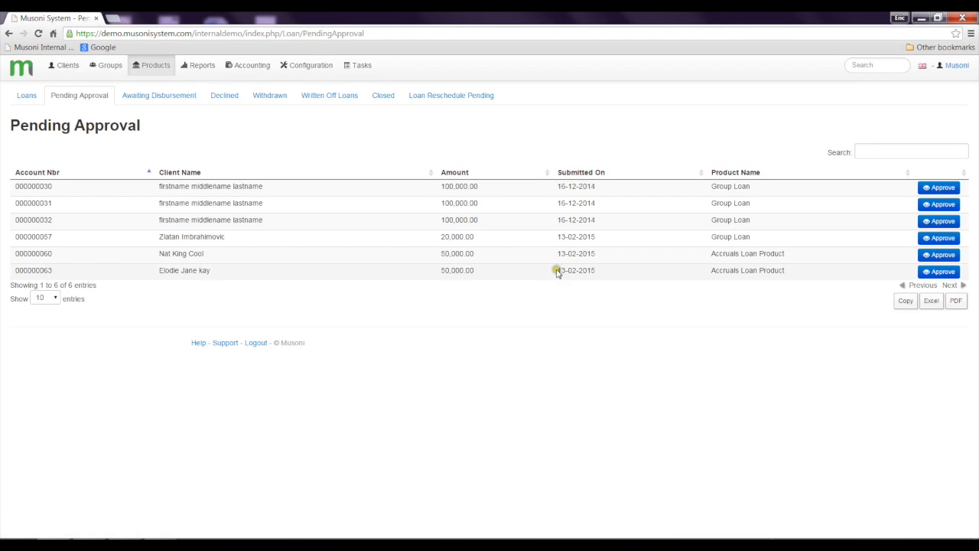
mouse_move(79, 104)
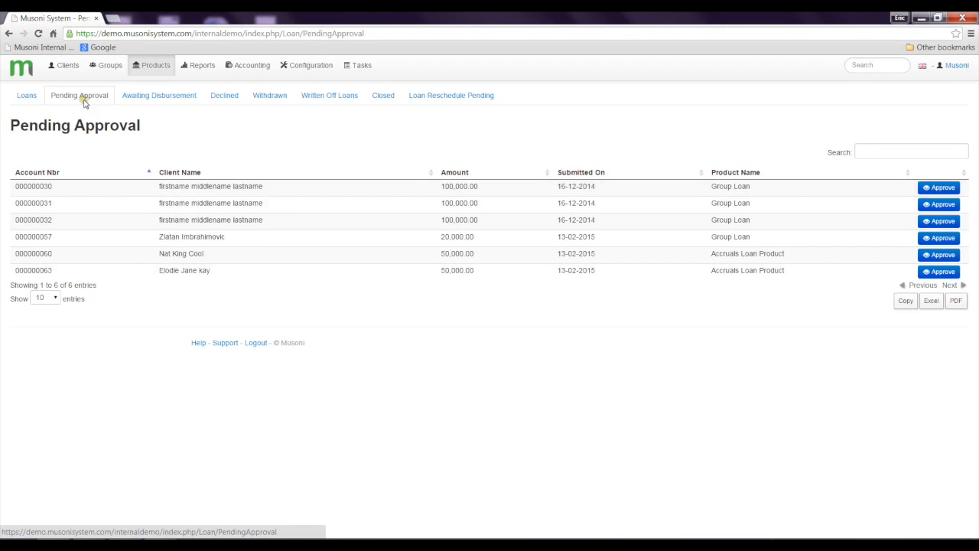
mouse_move(89, 104)
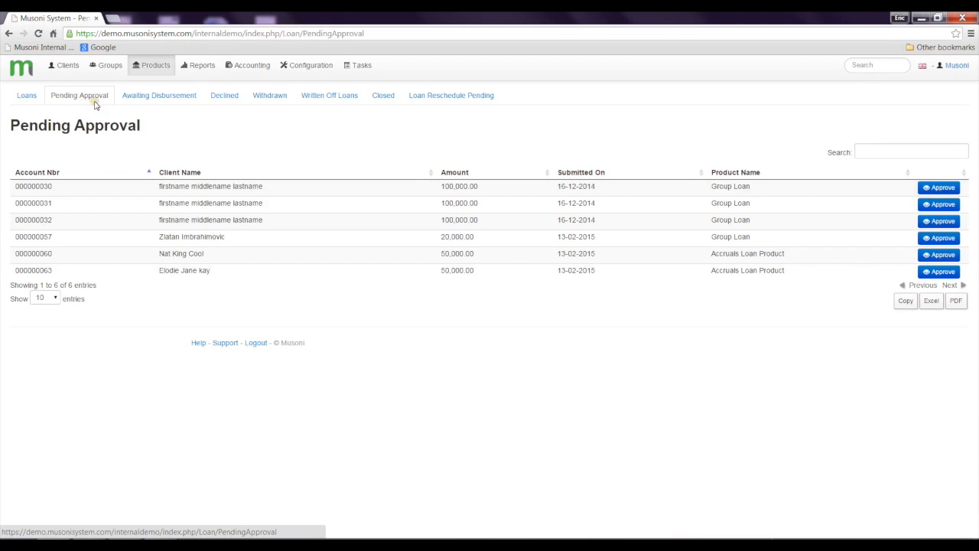
mouse_move(98, 107)
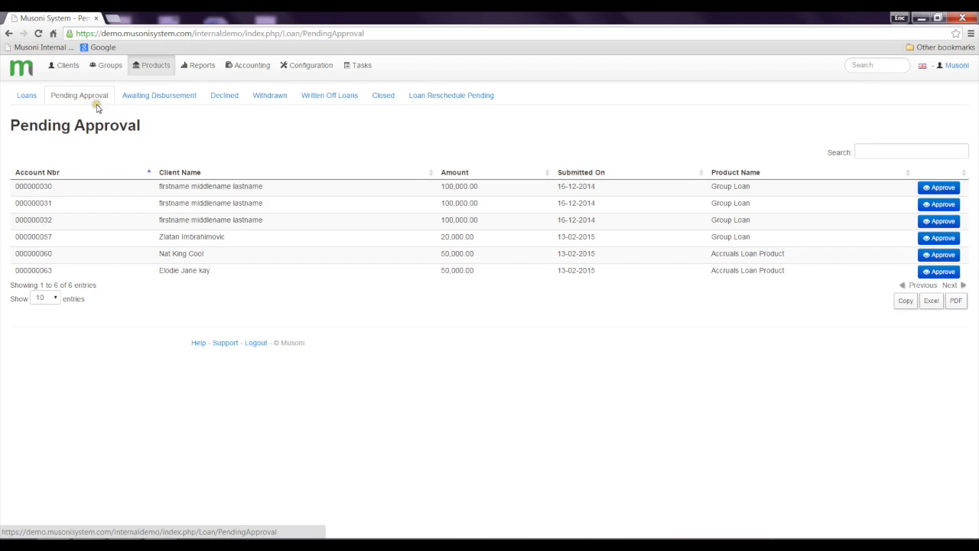
mouse_move(104, 144)
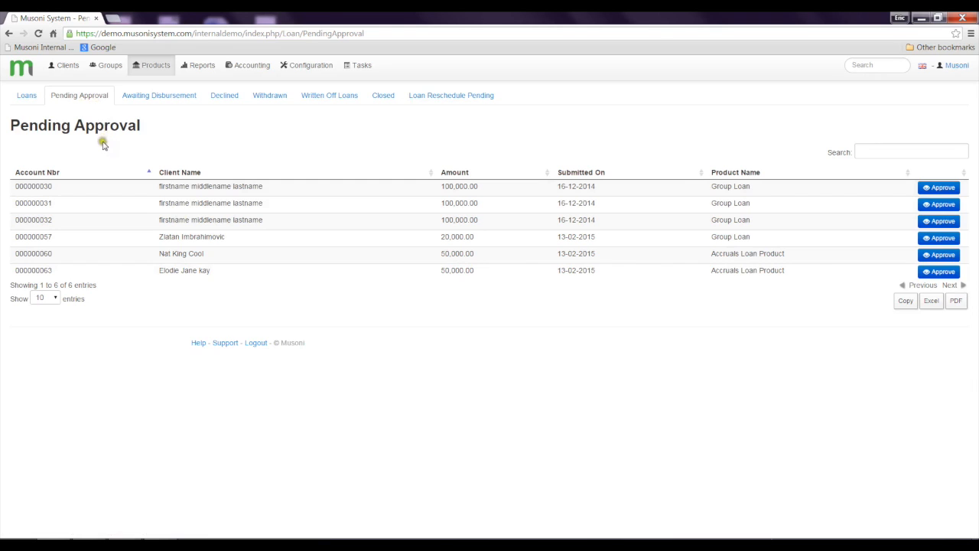
mouse_move(132, 101)
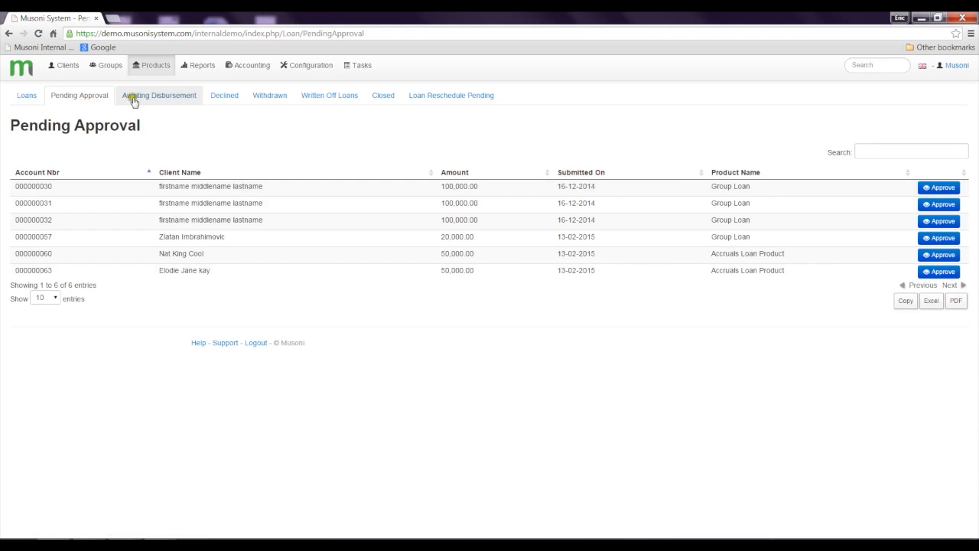
click(159, 95)
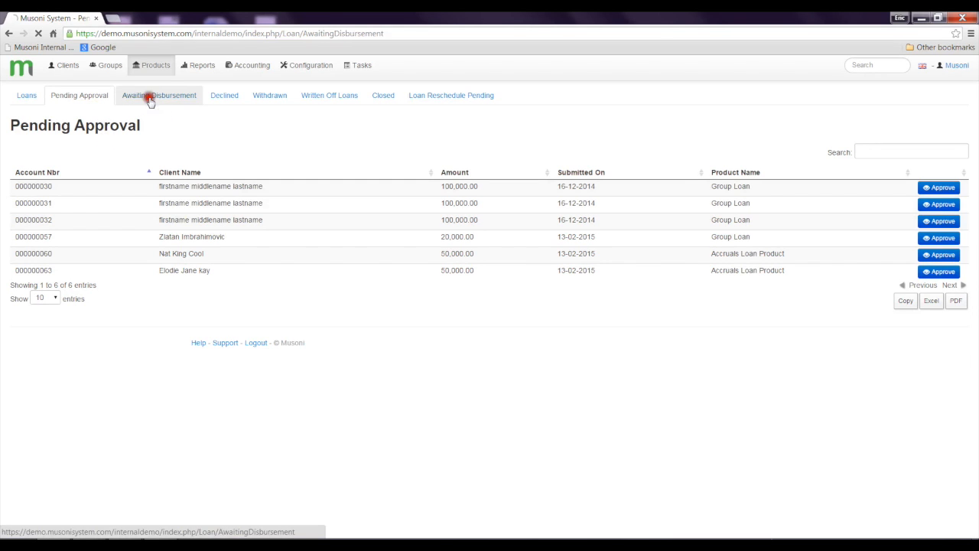
click(159, 95)
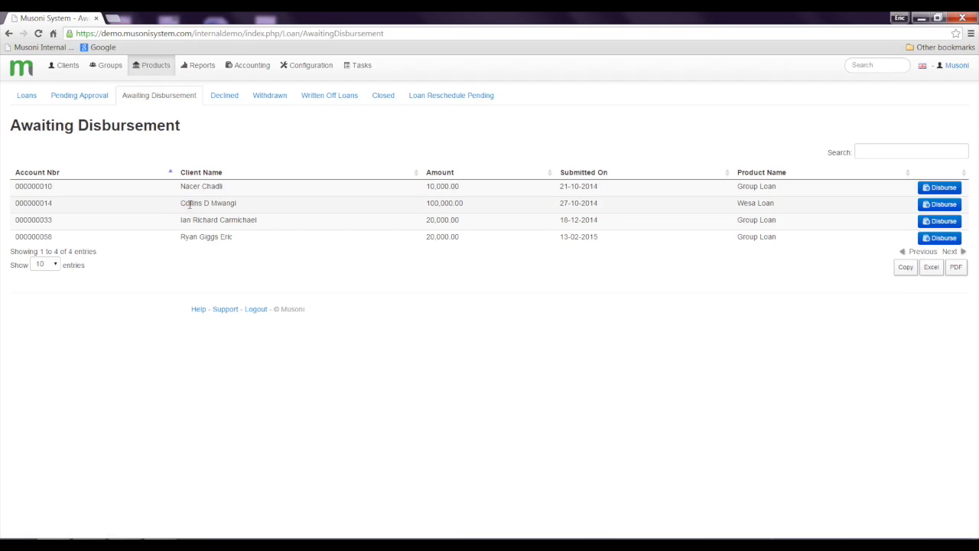
mouse_move(197, 202)
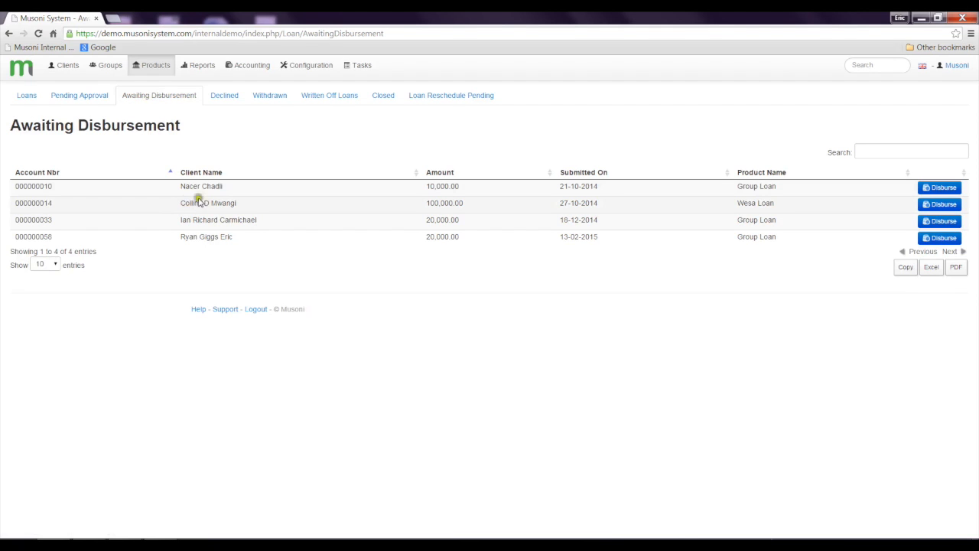
mouse_move(648, 268)
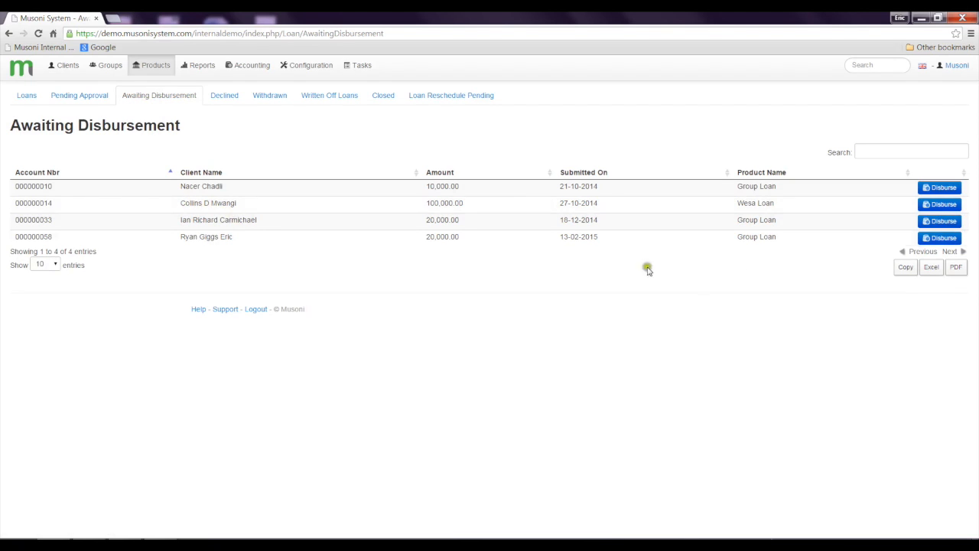
- View the 100,000.00 Wesa Loan 000000014 record and its application information
click(940, 204)
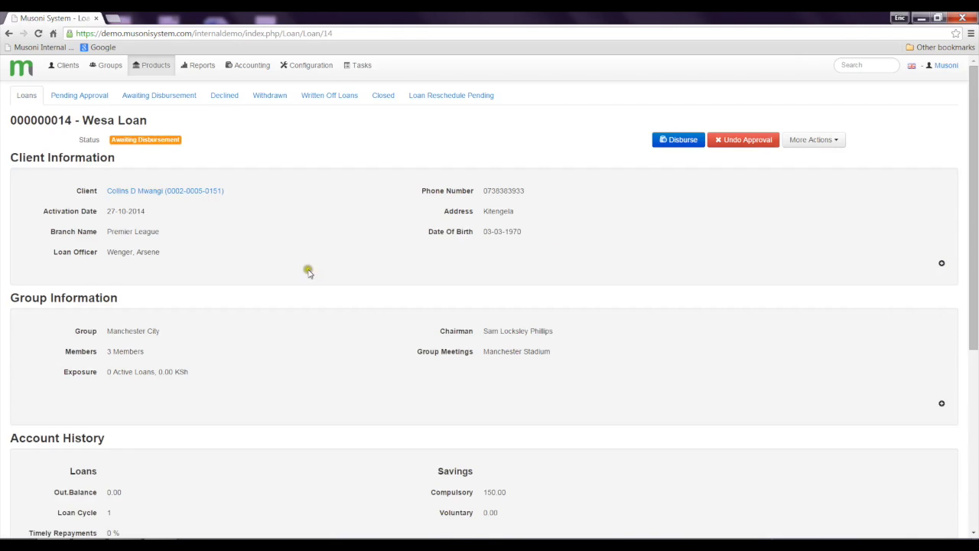
mouse_move(300, 260)
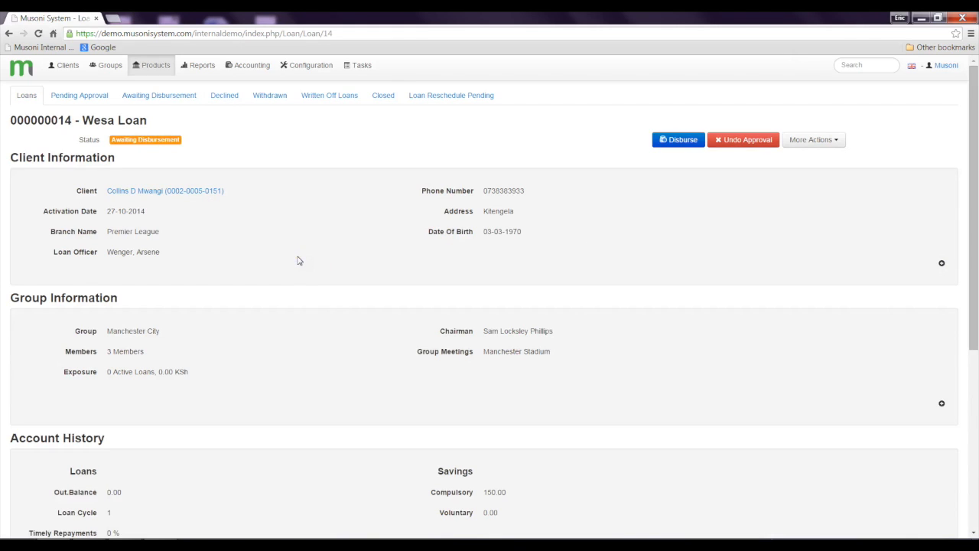
scroll(down, 3)
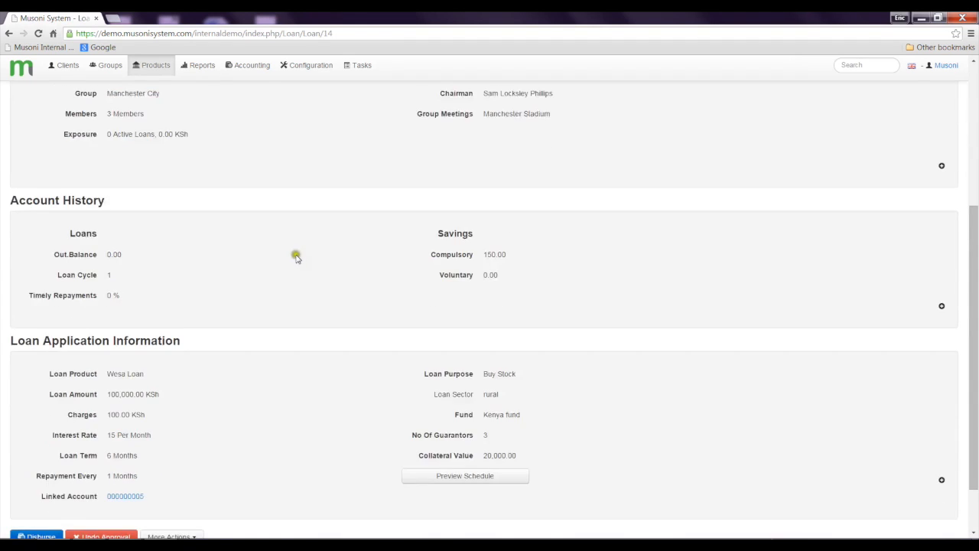
scroll(down, 3)
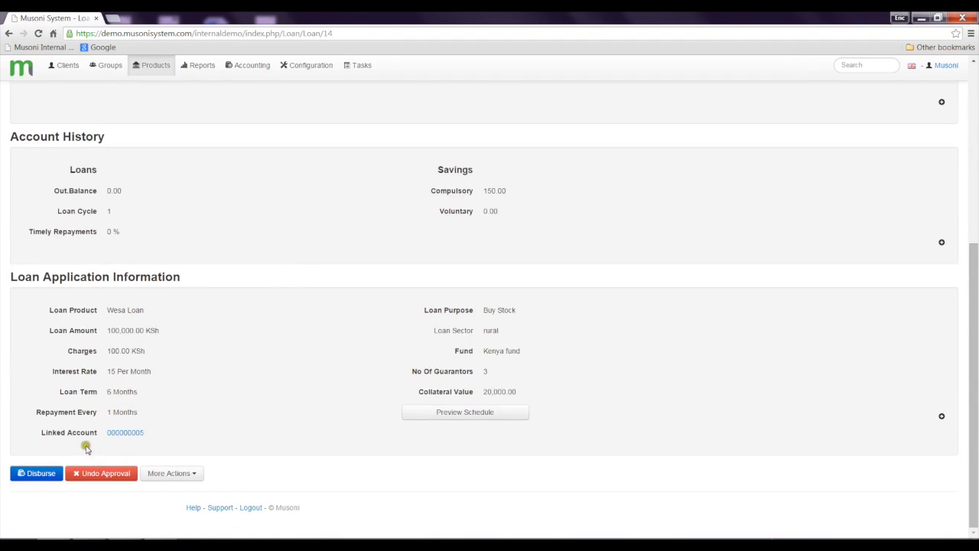
mouse_move(106, 479)
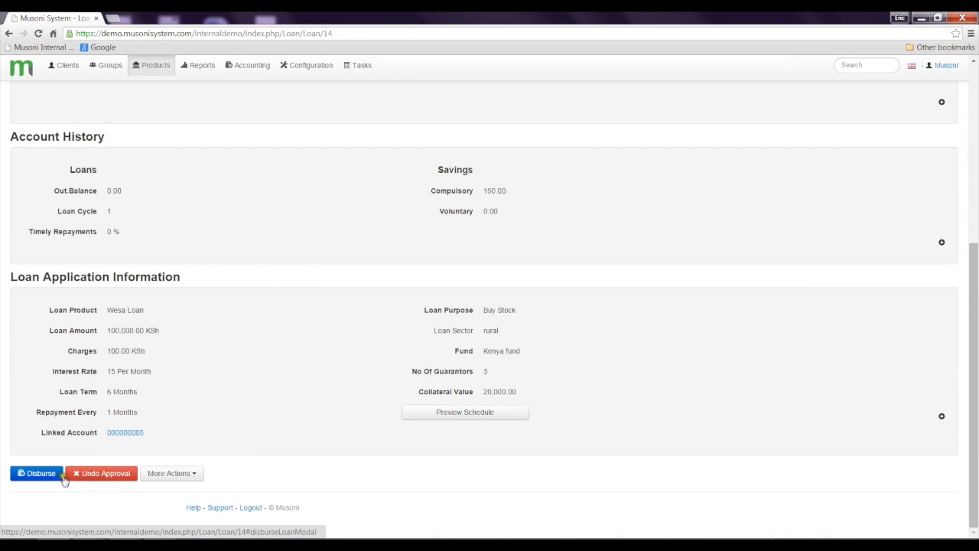
- Disburse the loan on 27-10-2014 as Cash with the note 'Credit worthy'
click(34, 474)
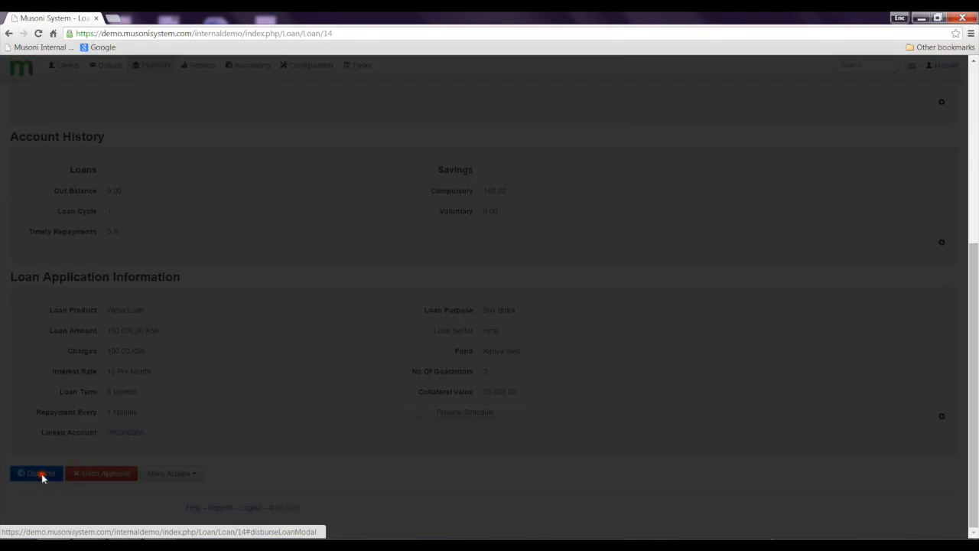
click(37, 473)
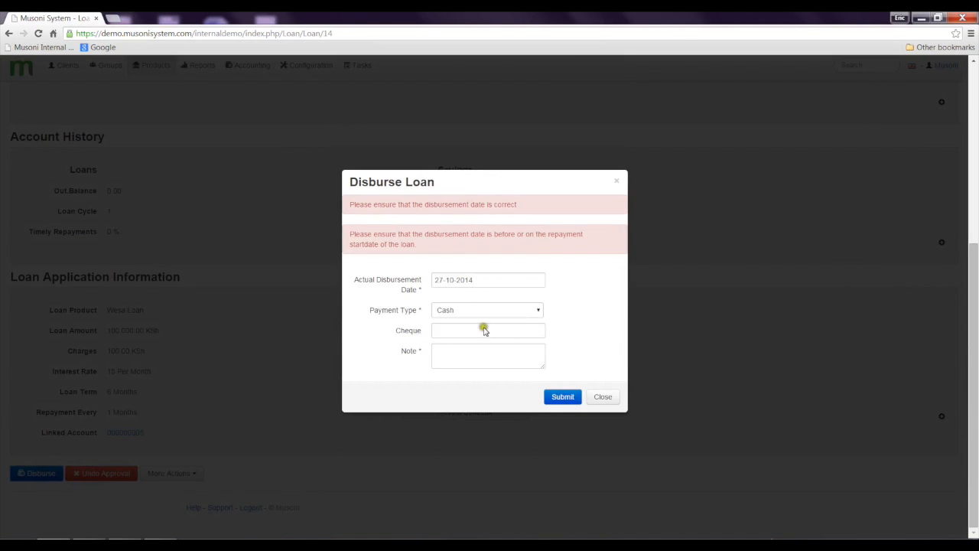
mouse_move(465, 334)
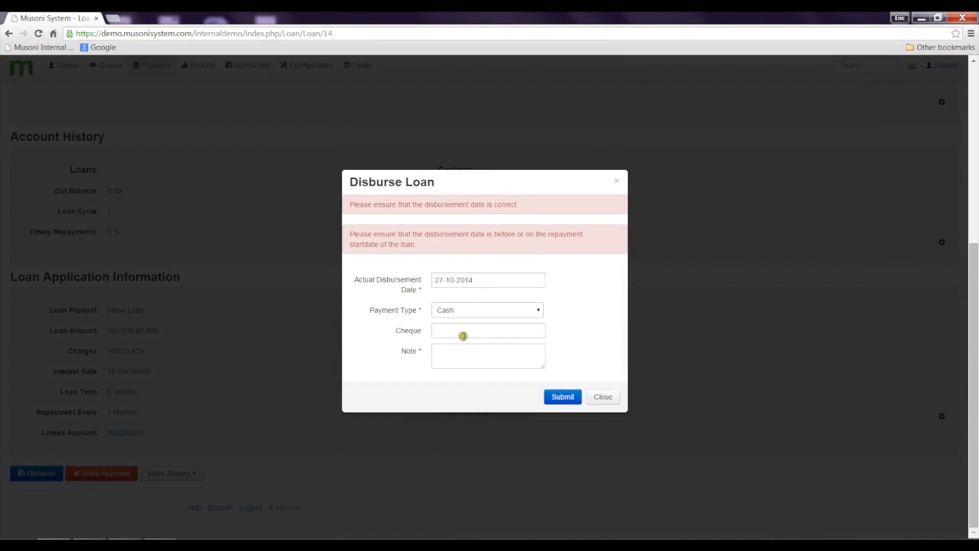
click(487, 355)
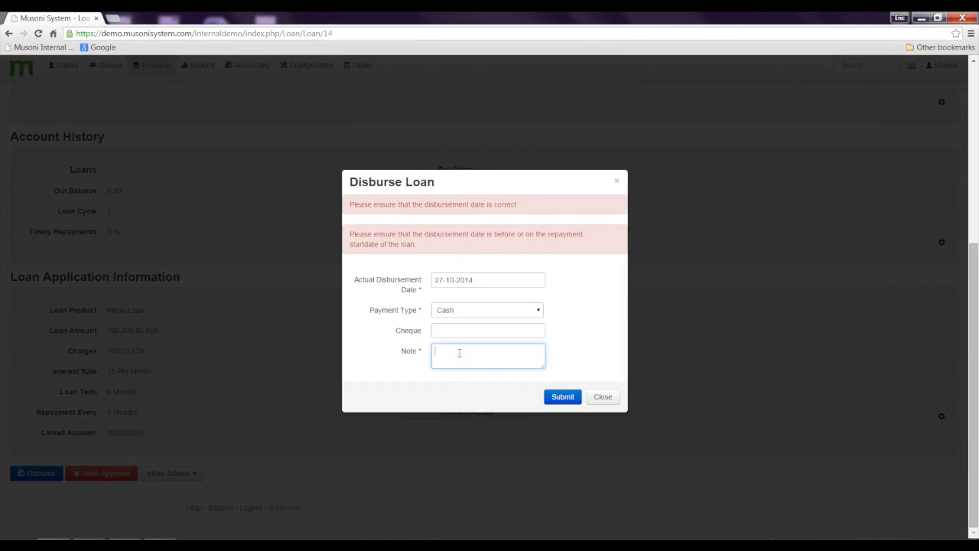
text(Credit)
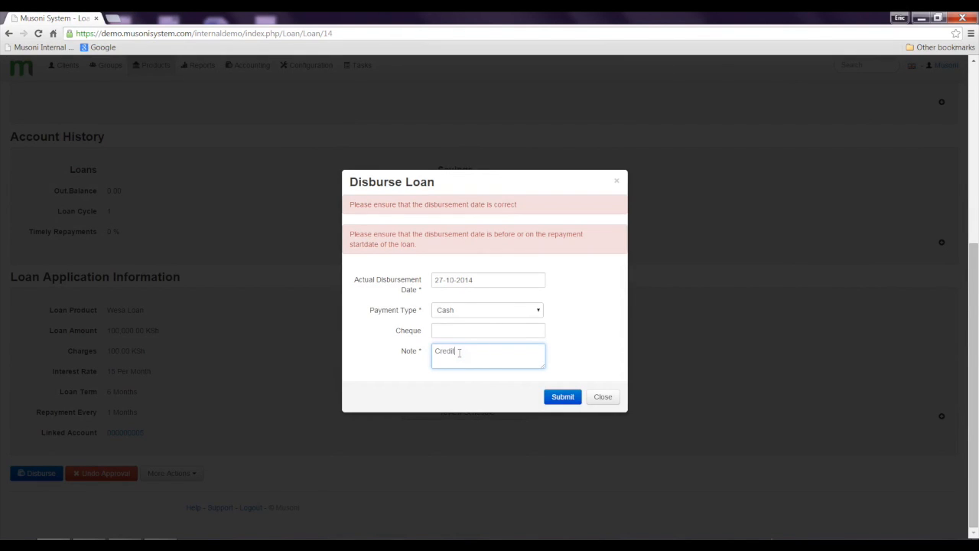
text(gre)
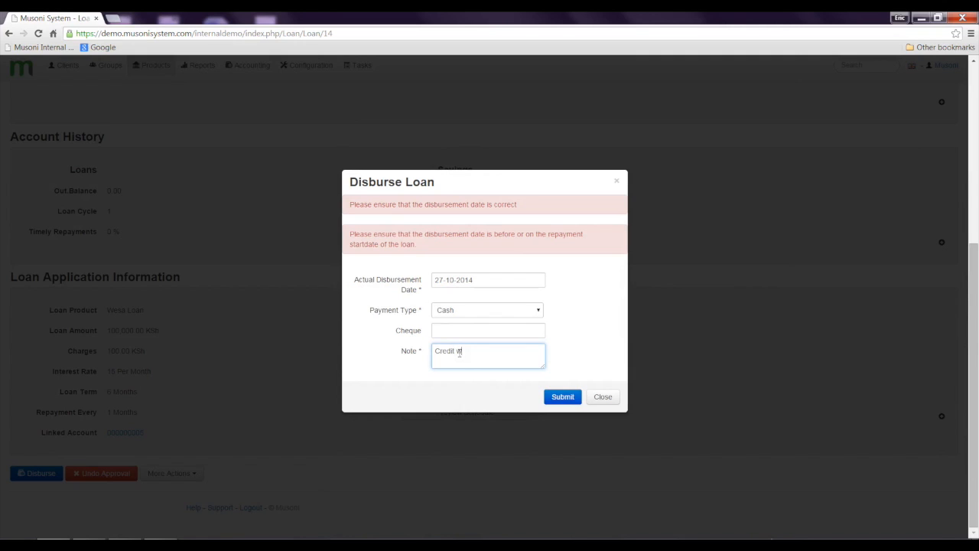
text(worthy)
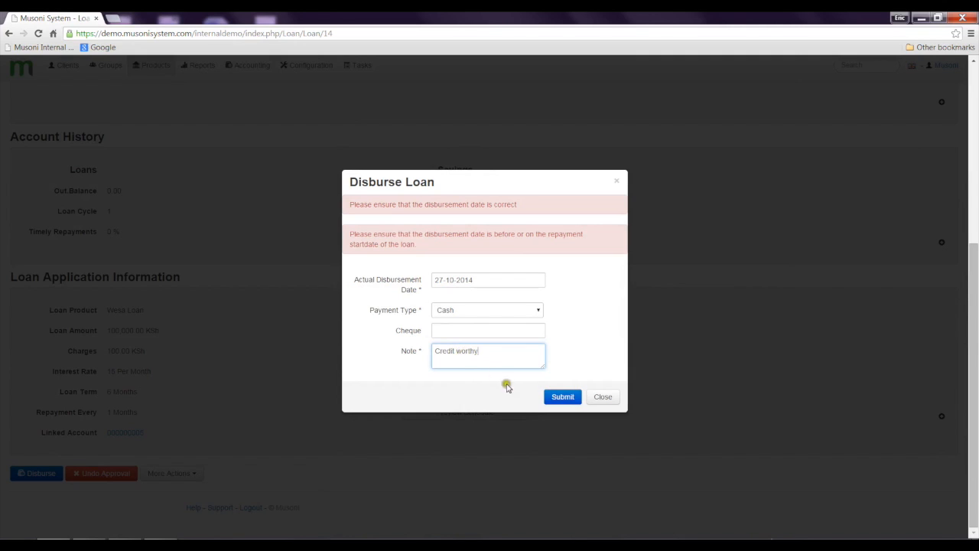
click(563, 397)
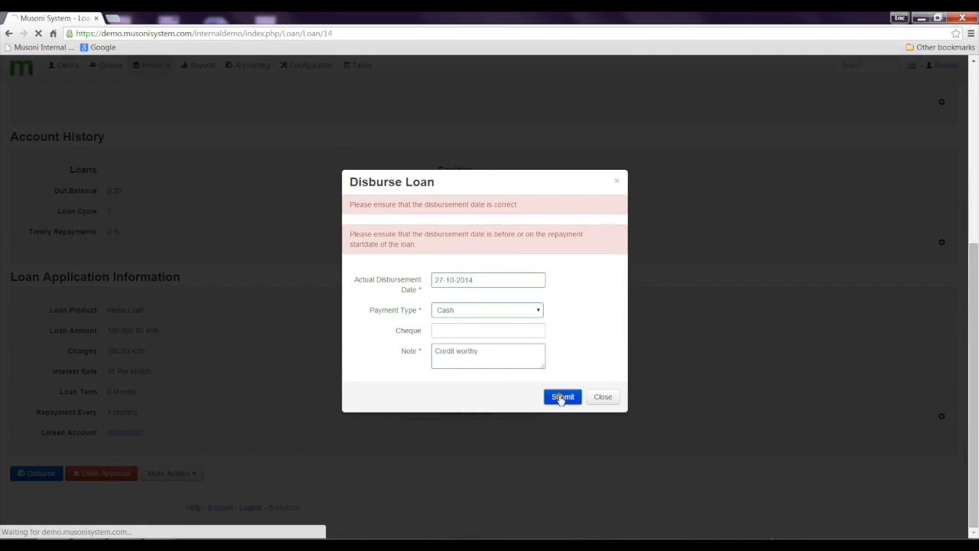
click(563, 398)
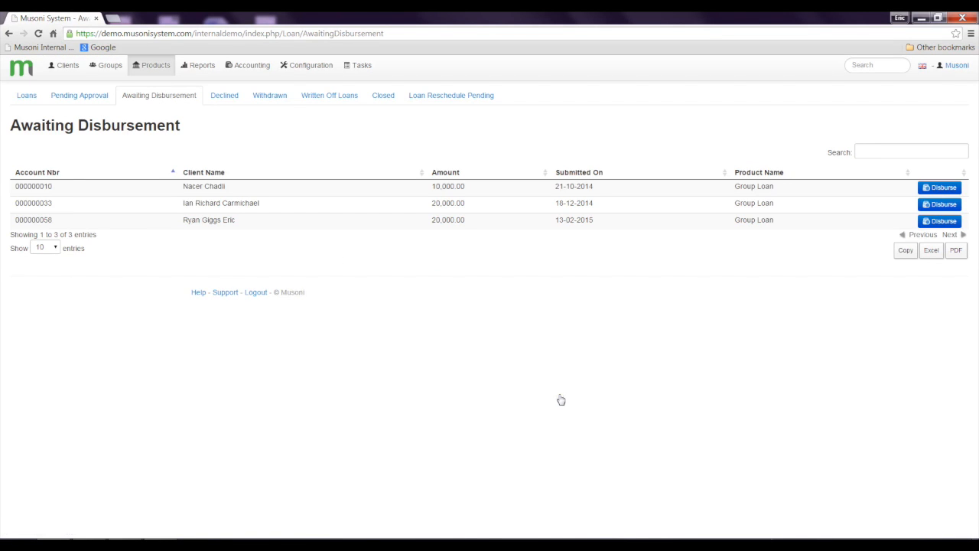